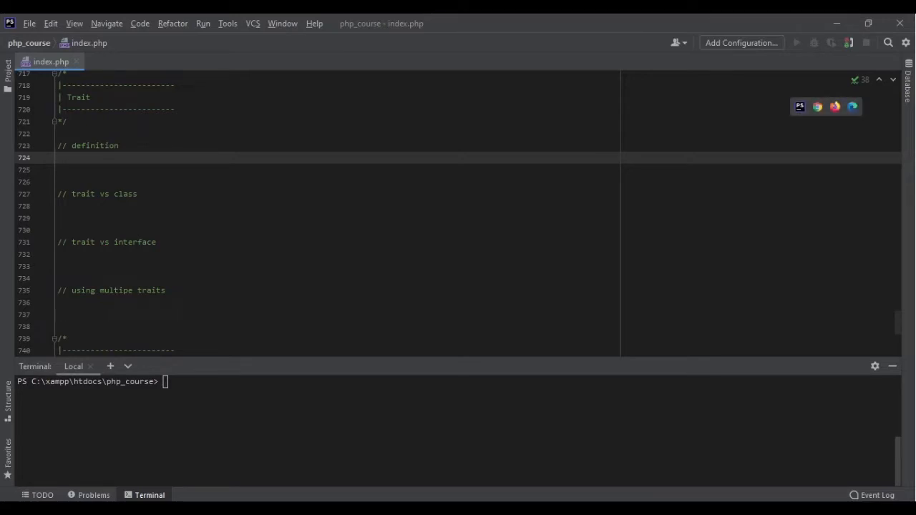
Step: Write an empty trait Example and a class Human containing 'use Example;', then select Example to rename it
{"action": "left_click", "coordinate": [60, 158]}
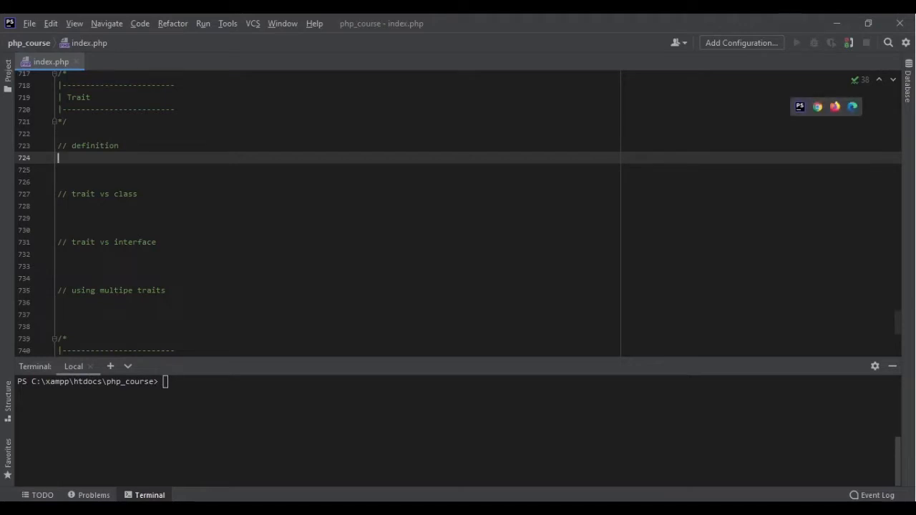
{"action": "double_click", "coordinate": [77, 97]}
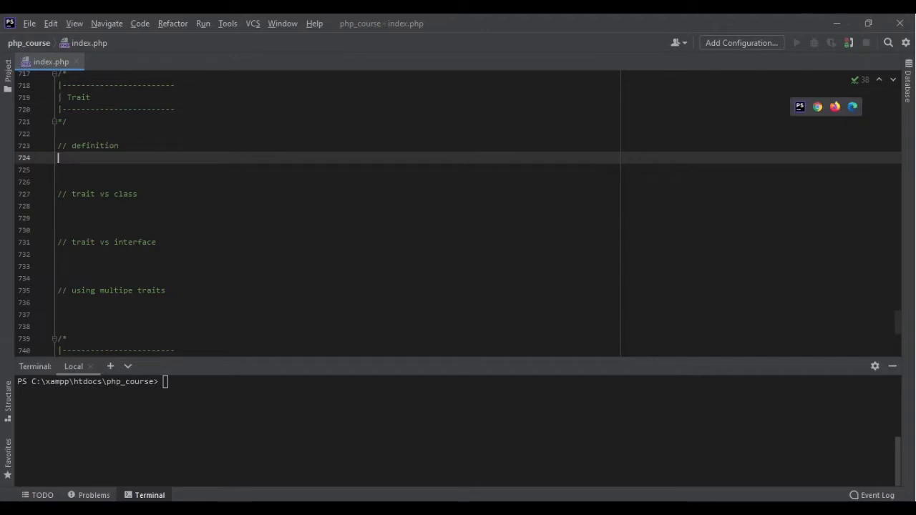
{"action": "type", "text": "trait Example{"}
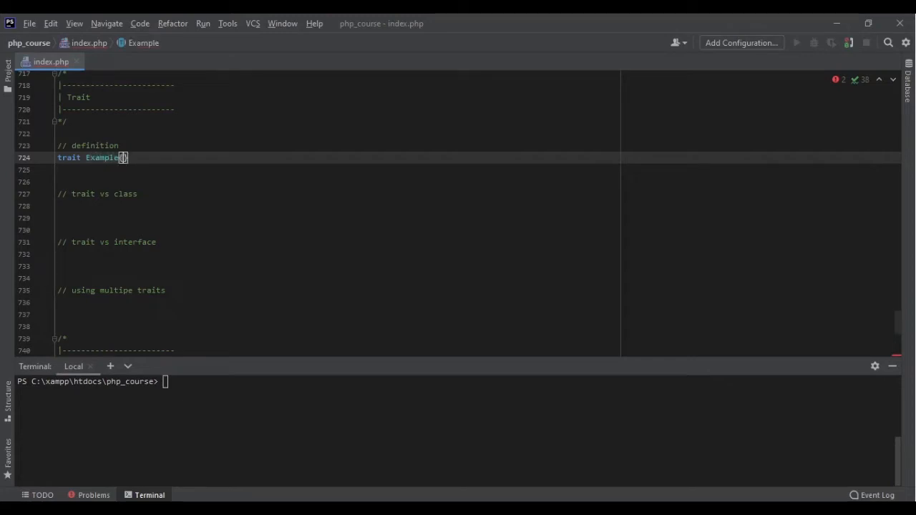
{"action": "type", "text": "{"}
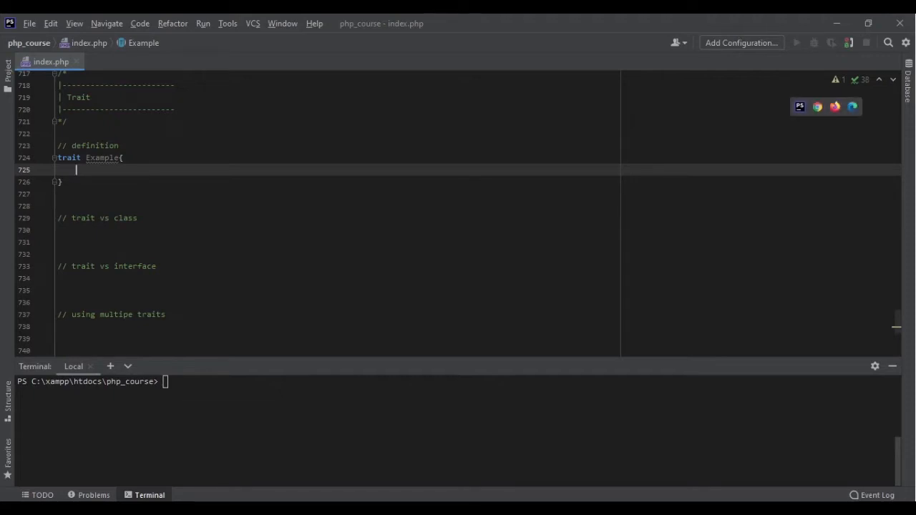
{"action": "type", "text": "class Human {"}
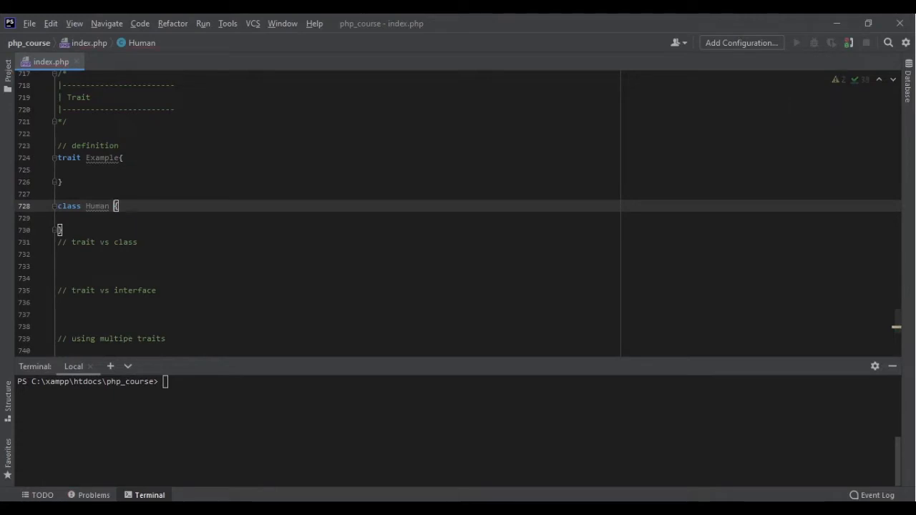
{"action": "type", "text": "use Example;"}
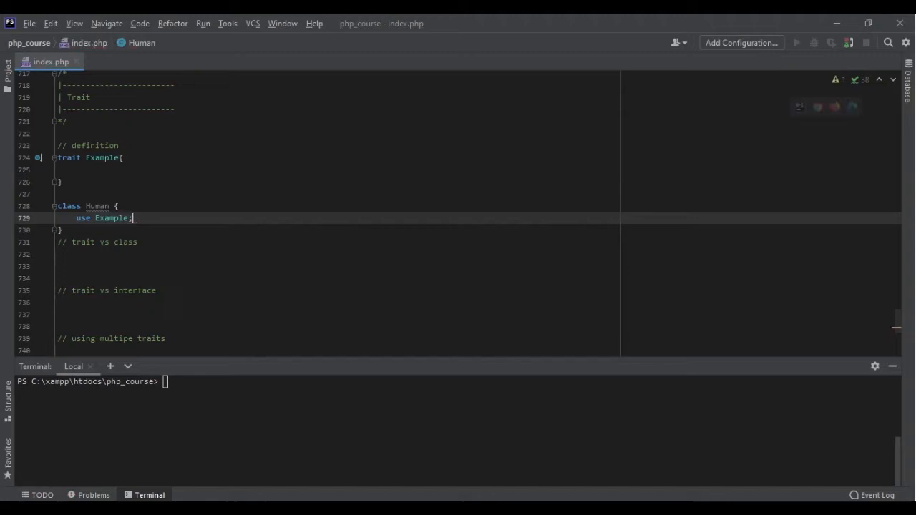
{"action": "left_click", "coordinate": [76, 169]}
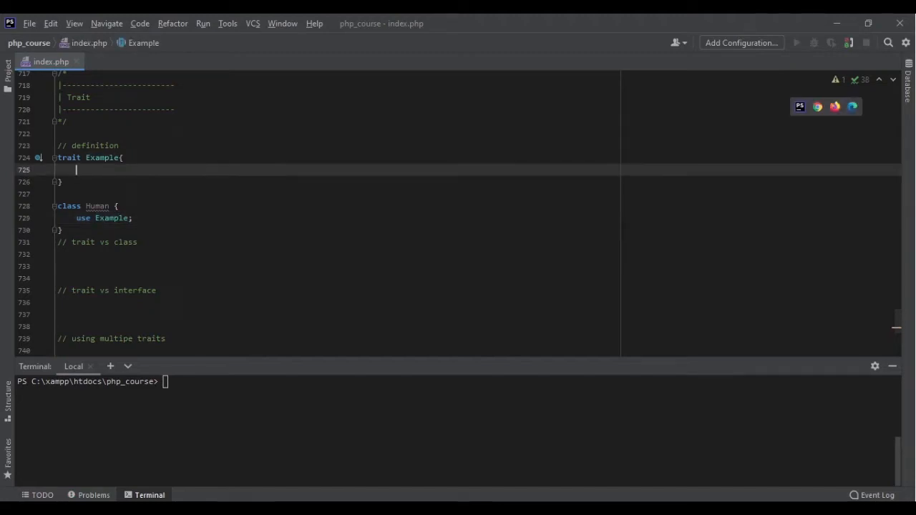
{"action": "double_click", "coordinate": [98, 206]}
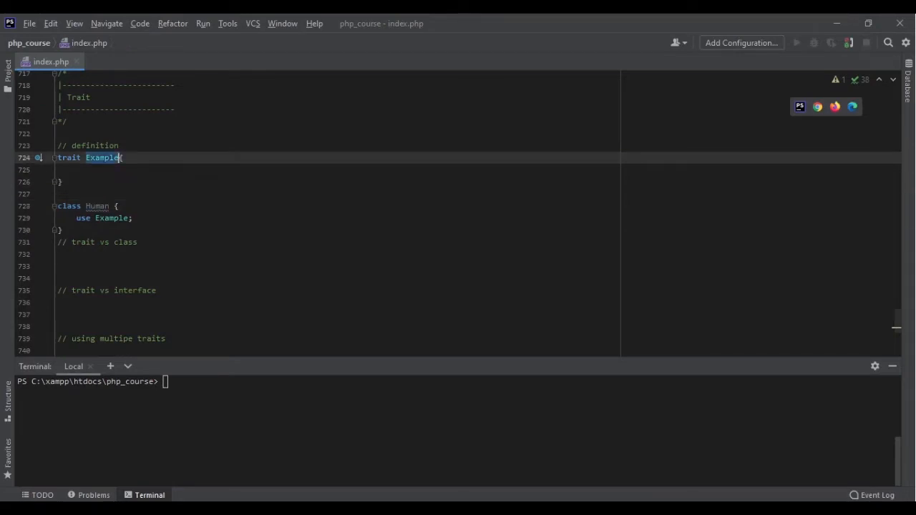
Step: Rename the trait Speak with a public speaking() method echoing "hello I'm speaking"
{"action": "type", "text": "Speak"}
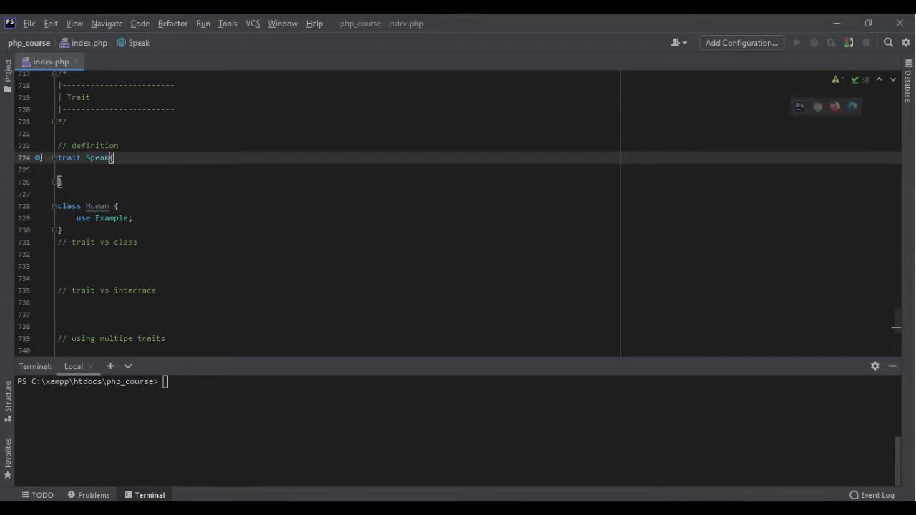
{"action": "type", "text": "public"}
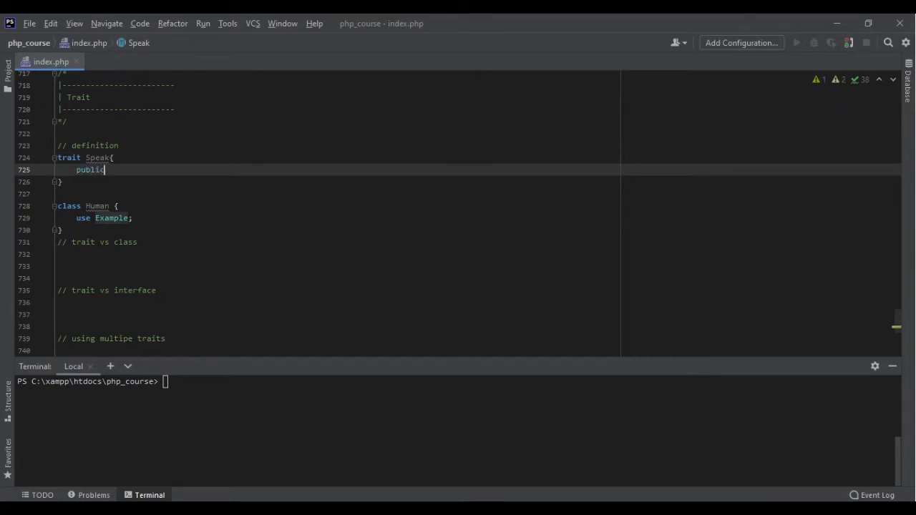
{"action": "type", "text": "function sp"}
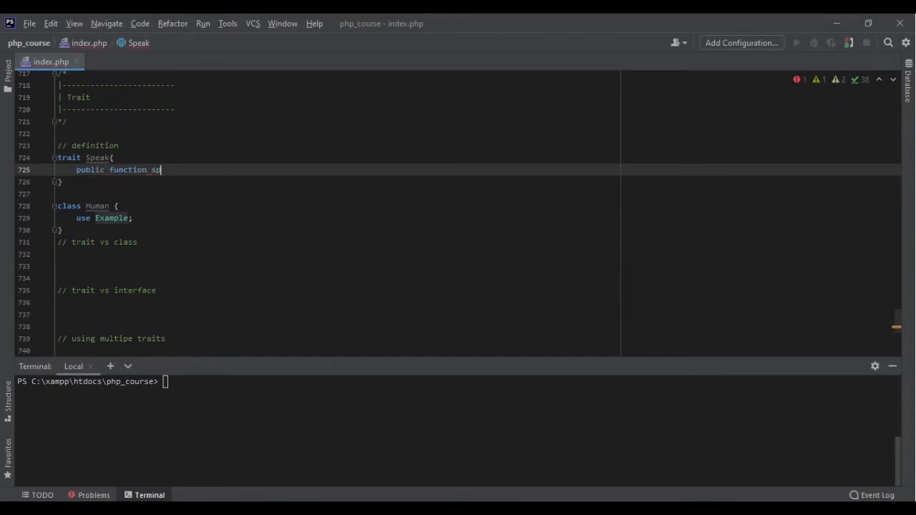
{"action": "type", "text": "eaking()"}
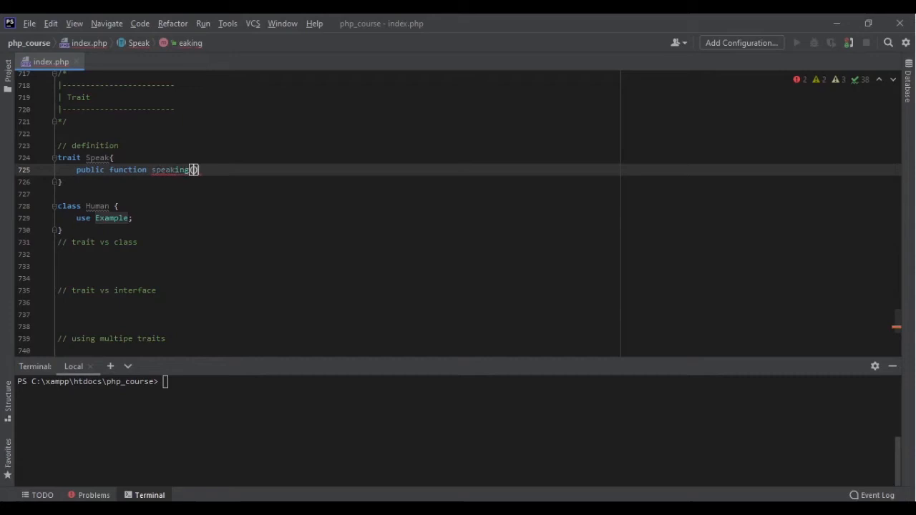
{"action": "type", "text": "{"}
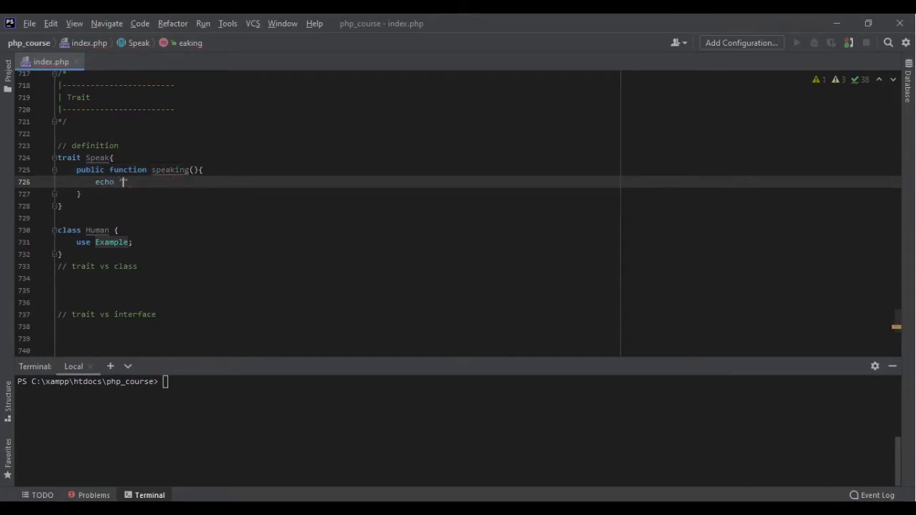
{"action": "type", "text": "hello I"}
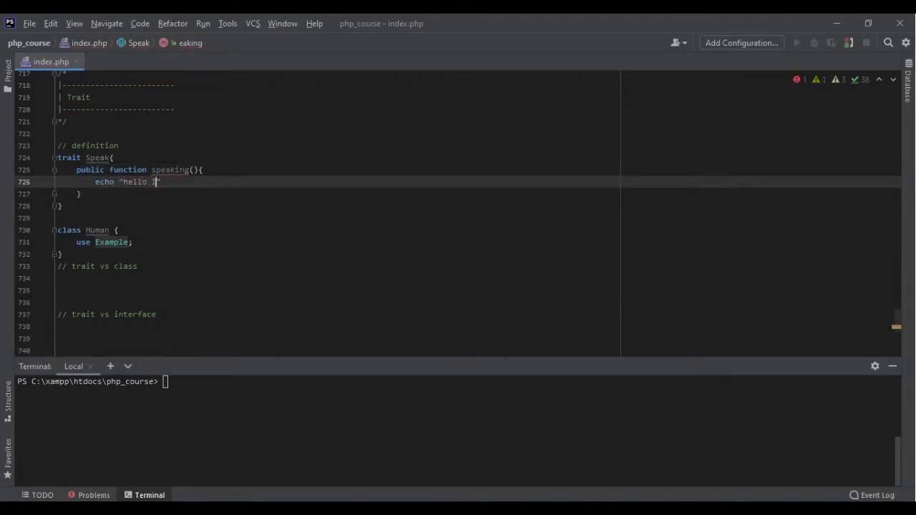
{"action": "type", "text": "I'm speaking\";"}
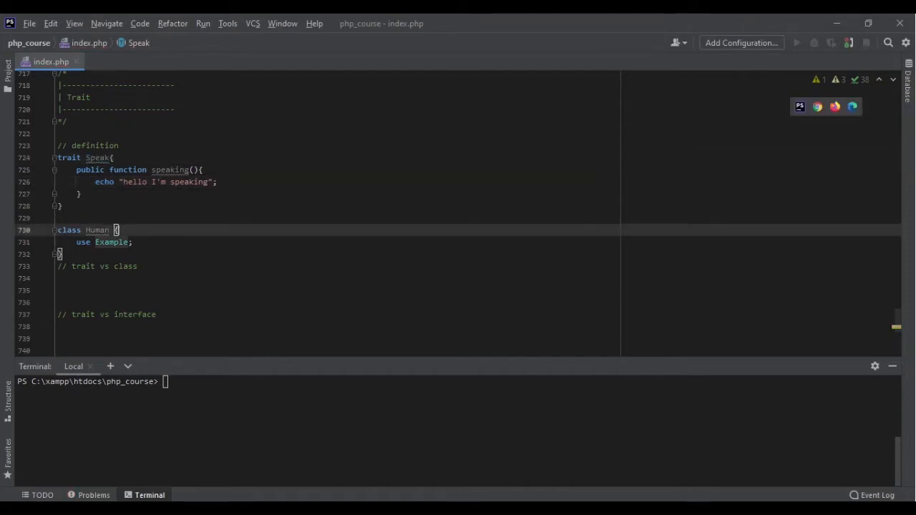
Step: Make Human use Speak and begin instantiating $amir
{"action": "type", "text": "Speak"}
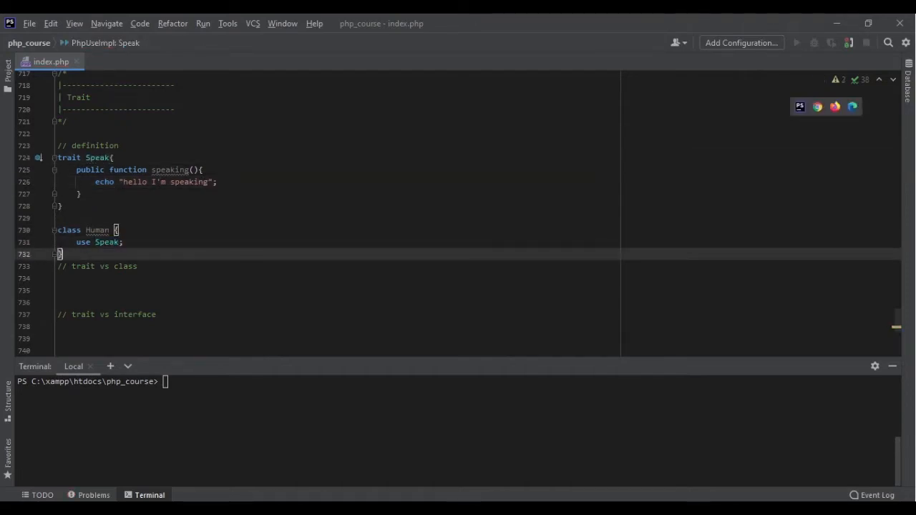
{"action": "type", "text": "$amir = new H"}
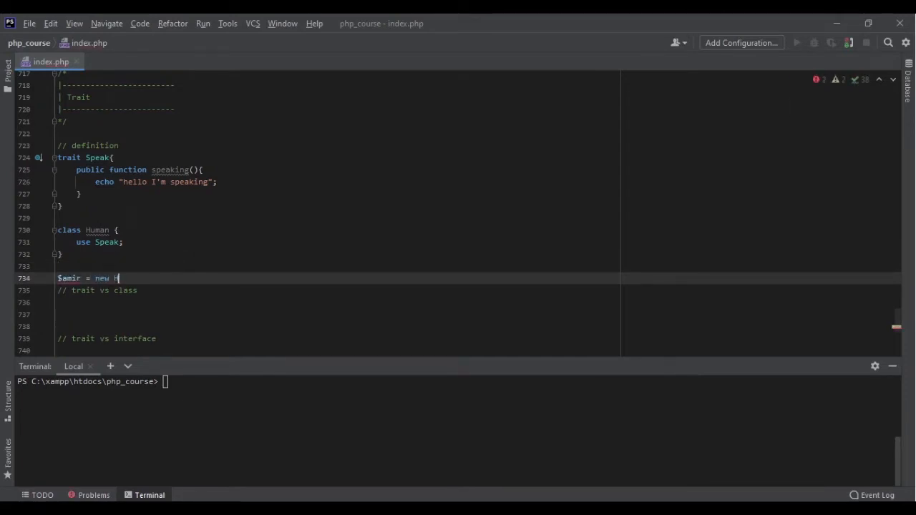
Step: Finish $amir = new Human(); with $amir->speaking(); and run php index.php in the terminal
{"action": "type", "text": "uman();"}
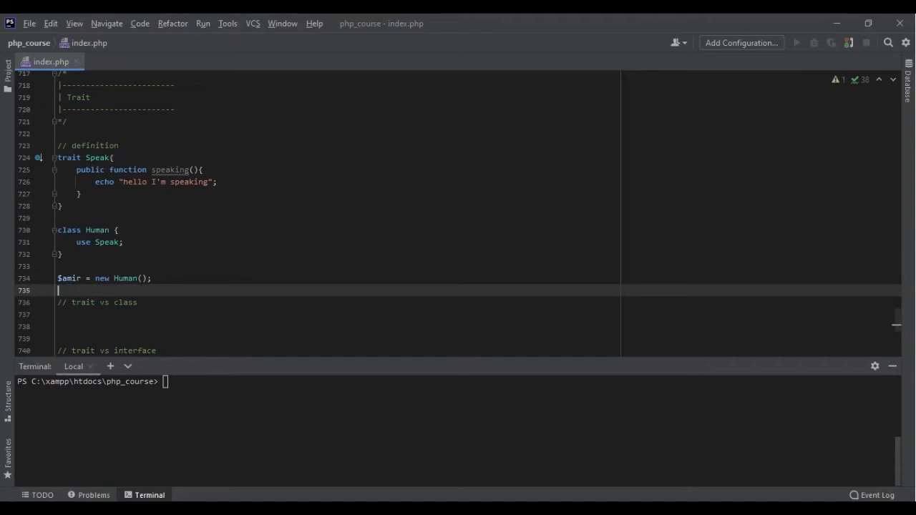
{"action": "type", "text": "$amir->"}
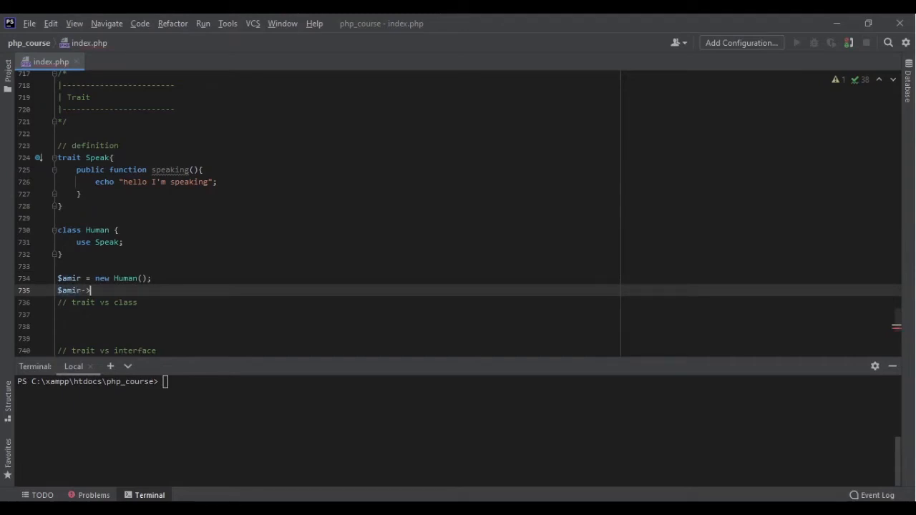
{"action": "type", "text": "speaking();"}
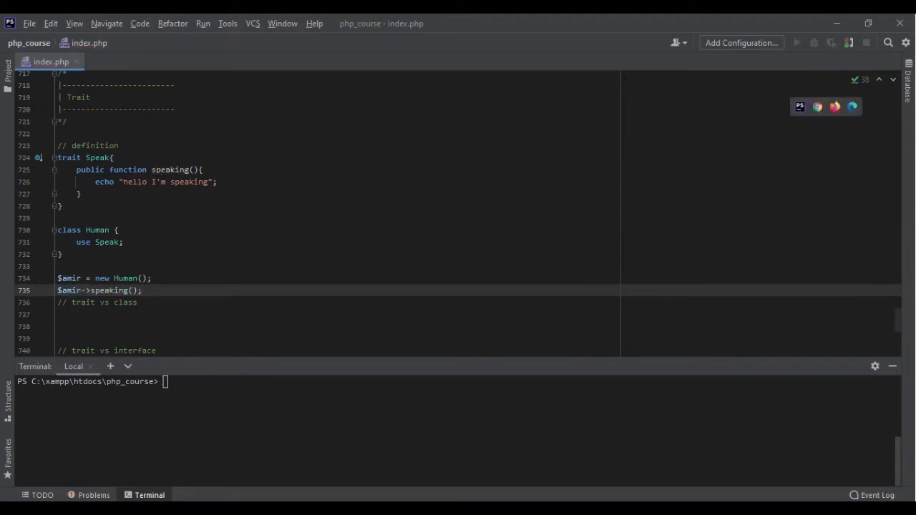
{"action": "type", "text": "php index.php"}
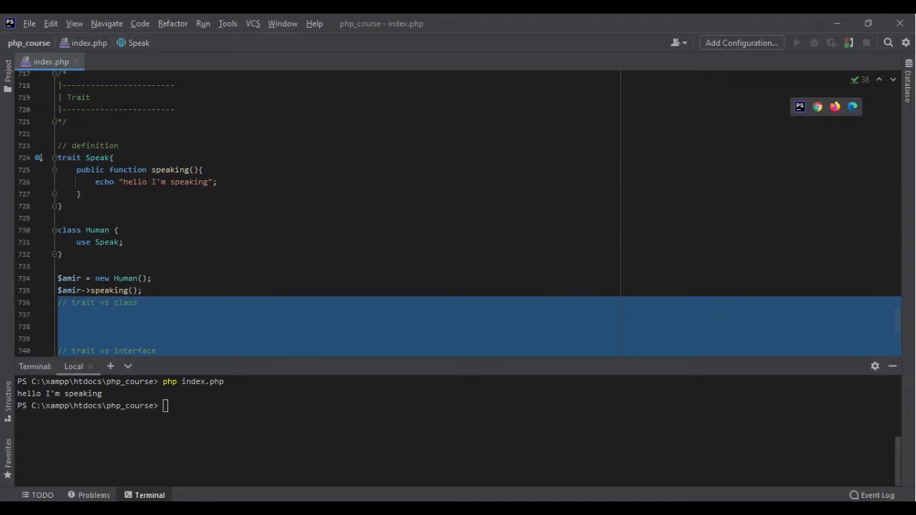
Step: Temporarily make Speak a class that Human extends, rerun for the same output, then revert to the trait
{"action": "left_click", "coordinate": [60, 206]}
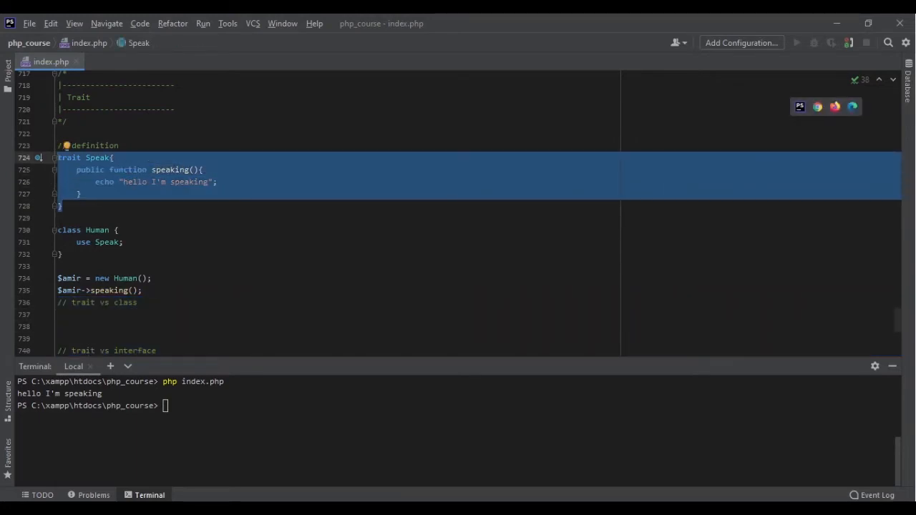
{"action": "left_click", "coordinate": [86, 229]}
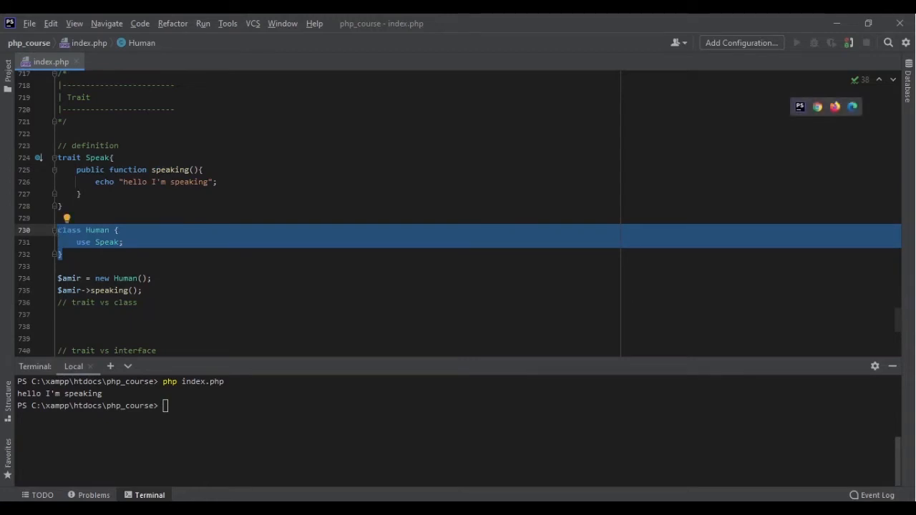
{"action": "left_click", "coordinate": [68, 158]}
{"action": "type", "text": "class"}
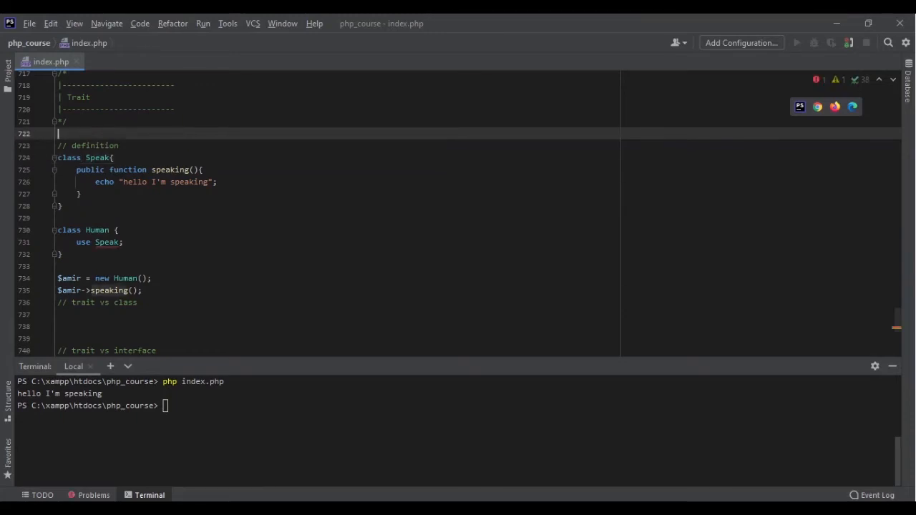
{"action": "type", "text": "extends Speak"}
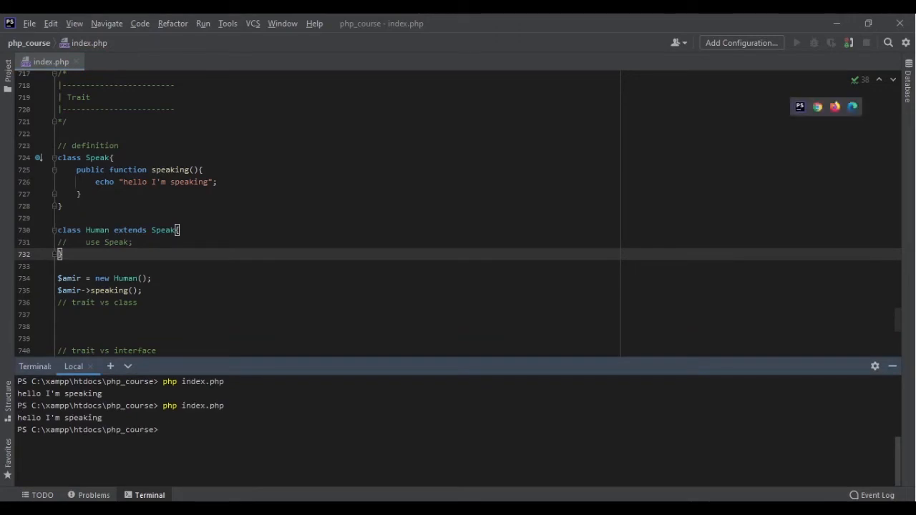
{"action": "double_click", "coordinate": [163, 229]}
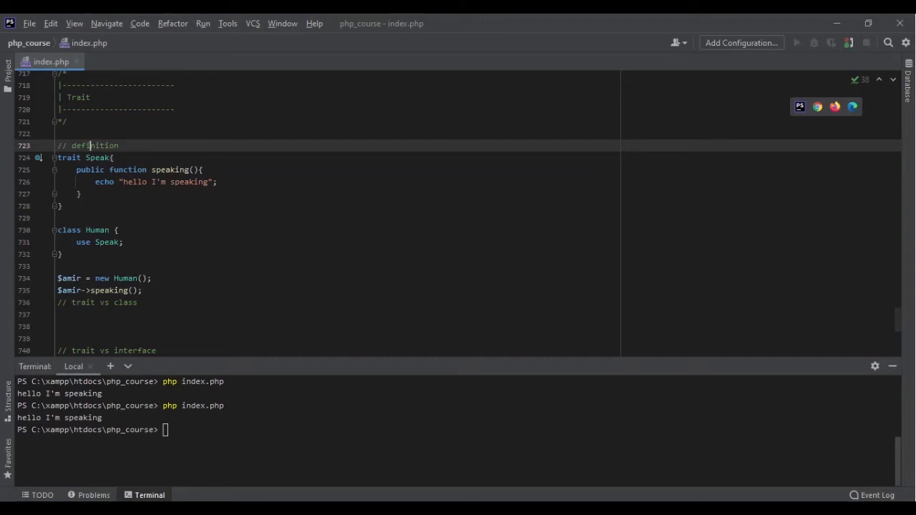
{"action": "left_click", "coordinate": [60, 218]}
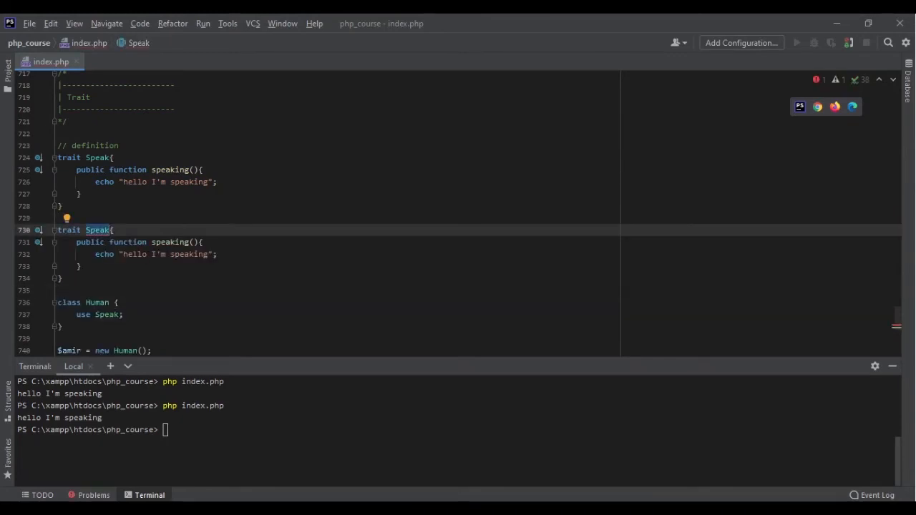
Step: Duplicate Speak into trait Eat with eating(), and change Human to 'use Speak,Eat;'
{"action": "type", "text": "Eat"}
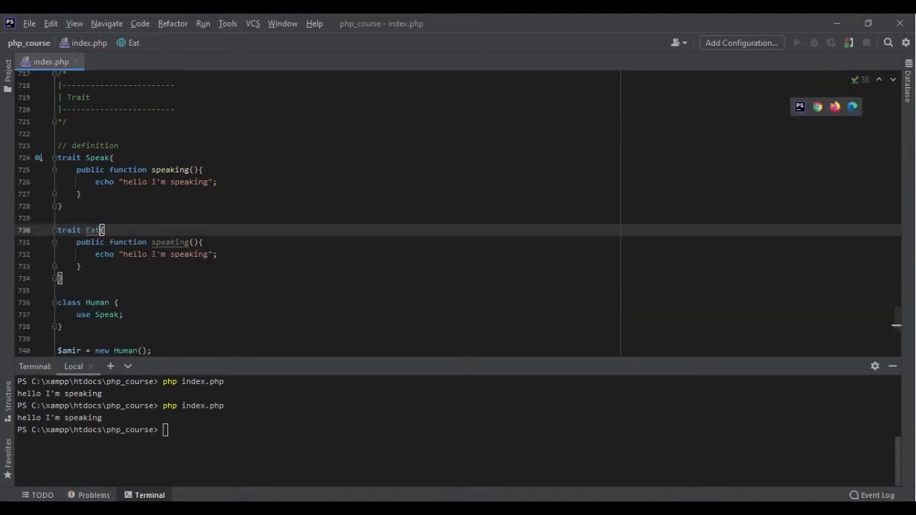
{"action": "type", "text": "eating"}
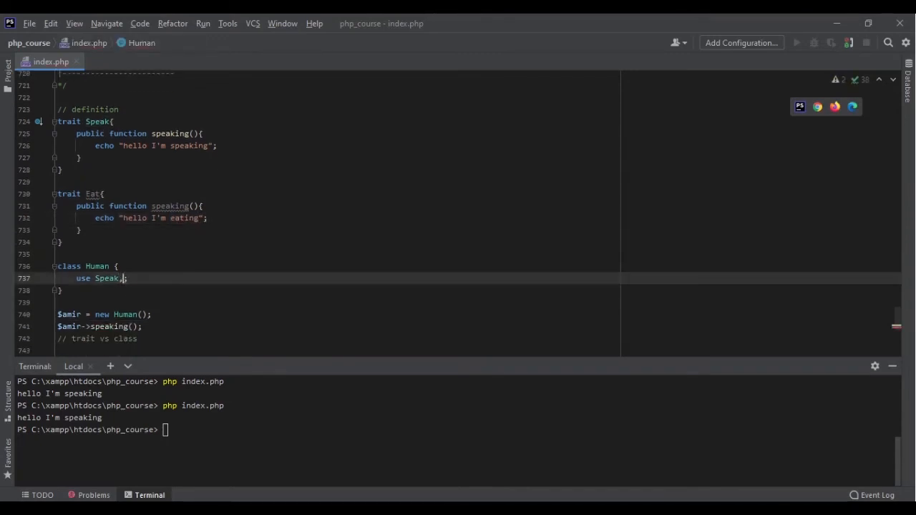
{"action": "type", "text": ",Eat"}
{"action": "type", "text": "$amir->eating();"}
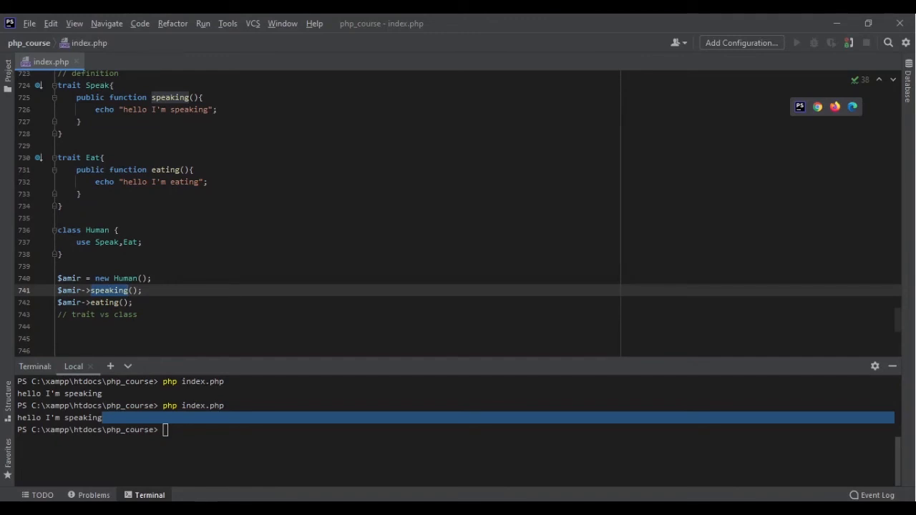
Step: Rerun php index.php so the terminal prints both "hello I'm speaking" and "hello I'm eating"
{"action": "key", "text": "Return"}
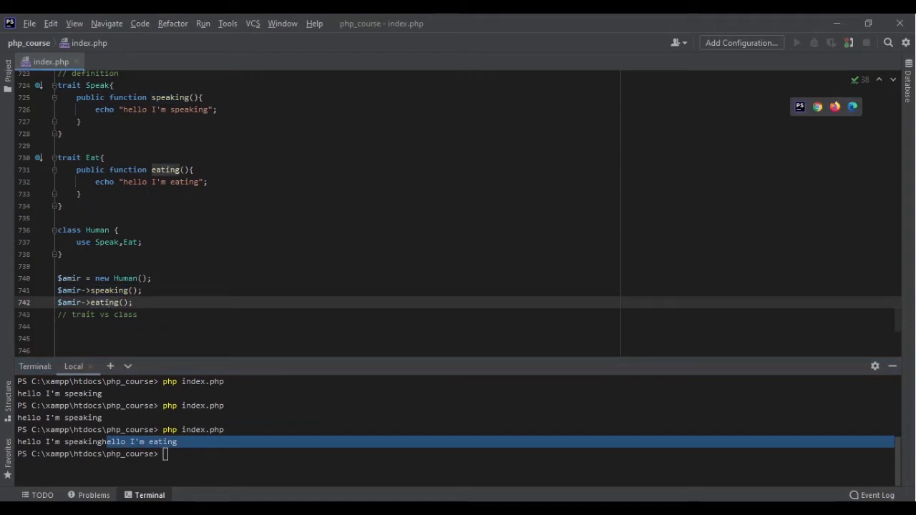
{"action": "scroll", "scroll_direction": "up", "scroll_amount": 3}
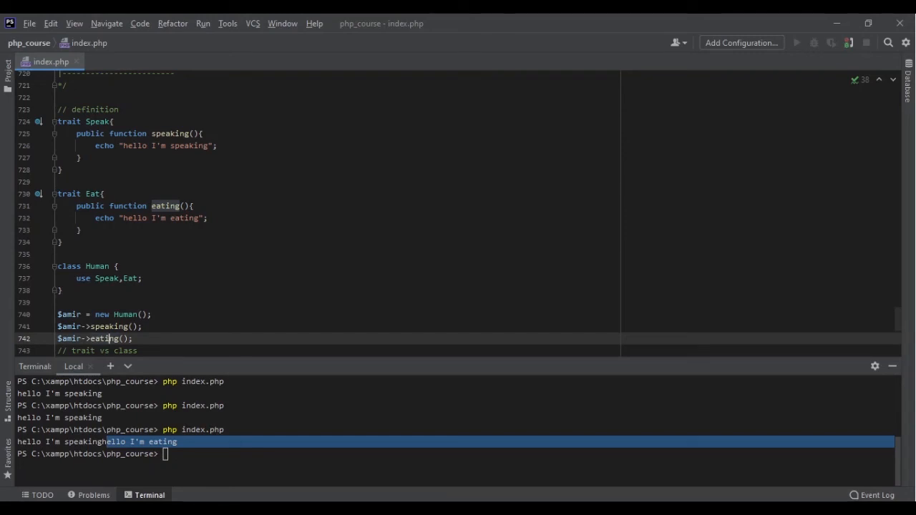
{"action": "scroll", "scroll_direction": "down", "scroll_amount": 3}
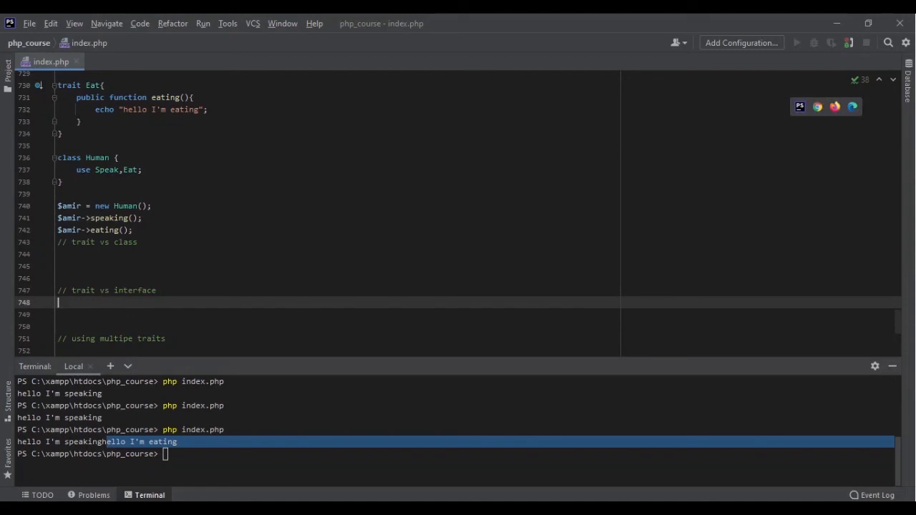
{"action": "scroll", "scroll_direction": "up", "scroll_amount": 3}
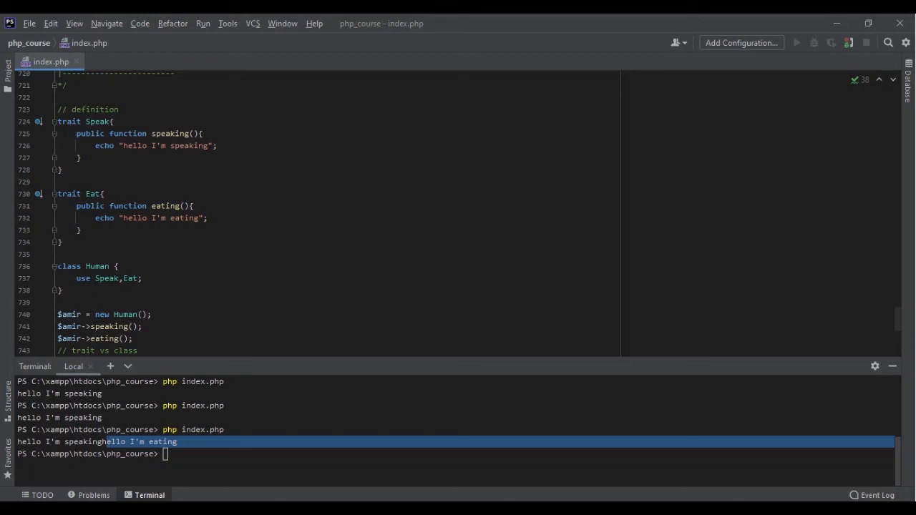
{"action": "scroll", "scroll_direction": "down", "scroll_amount": 3}
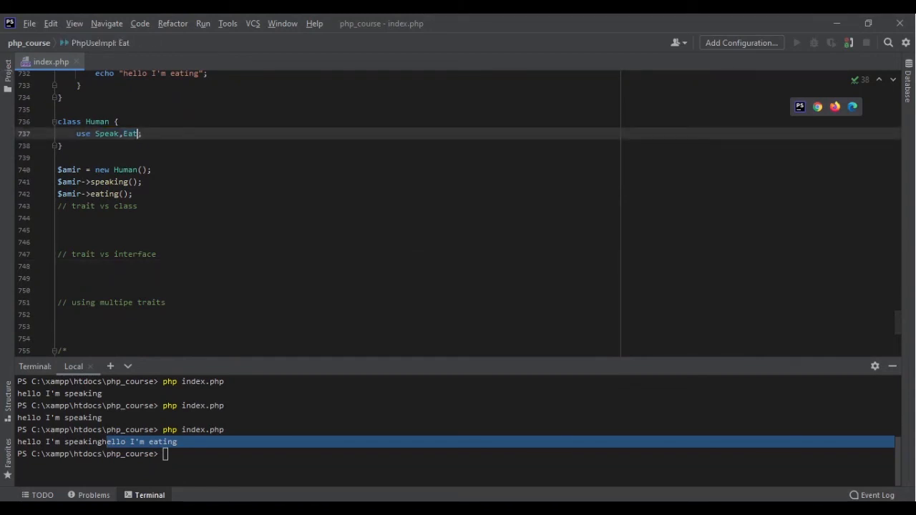
Step: Split into 'use Speak;' and 'use Eat;' on separate lines and rerun for the same two messages
{"action": "key", "text": "BackSpace"}
{"action": "type", "text": "use E;"}
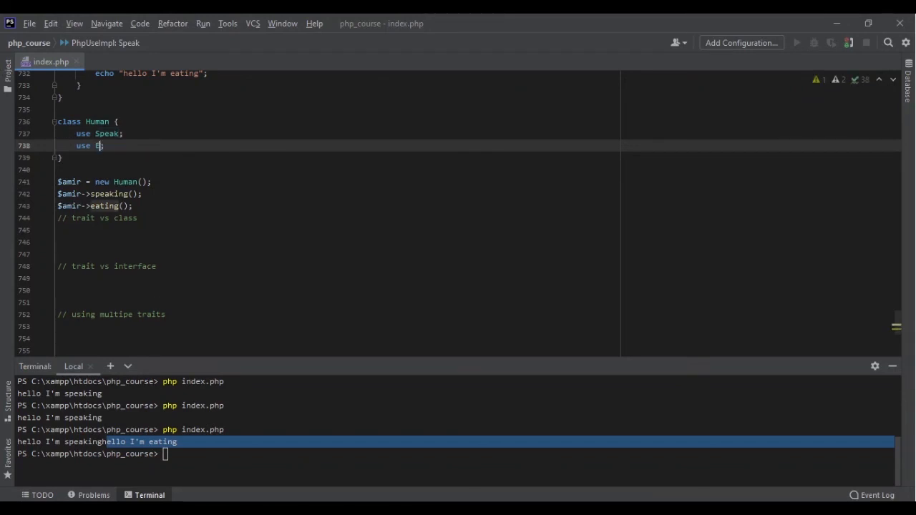
{"action": "type", "text": "at;"}
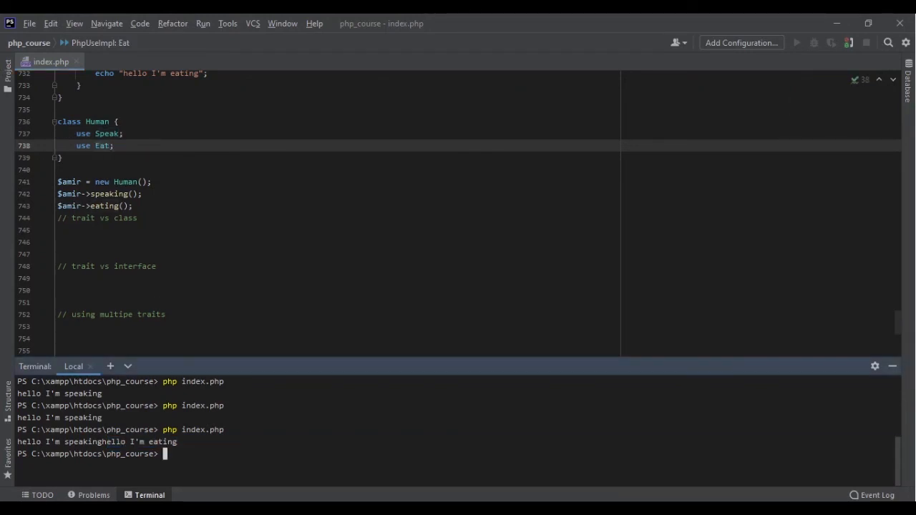
{"action": "key", "text": "Return"}
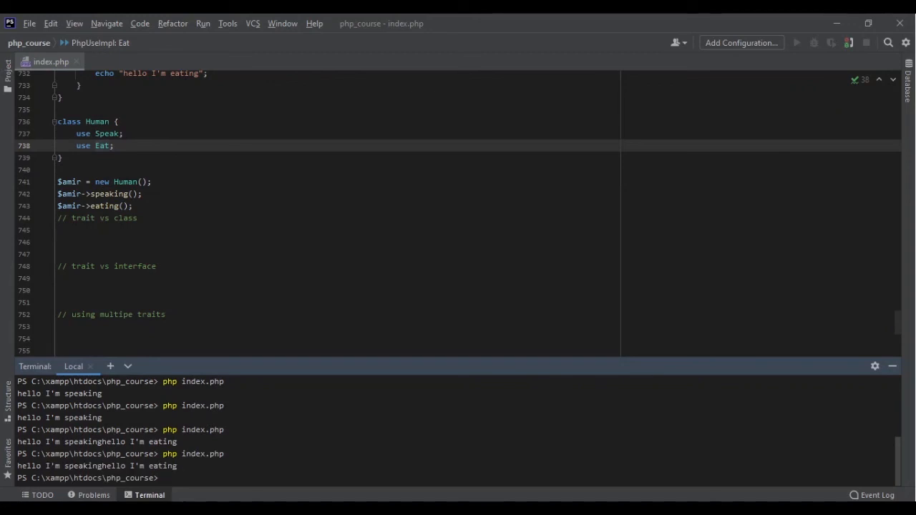
{"action": "scroll", "scroll_direction": "down", "scroll_amount": 3}
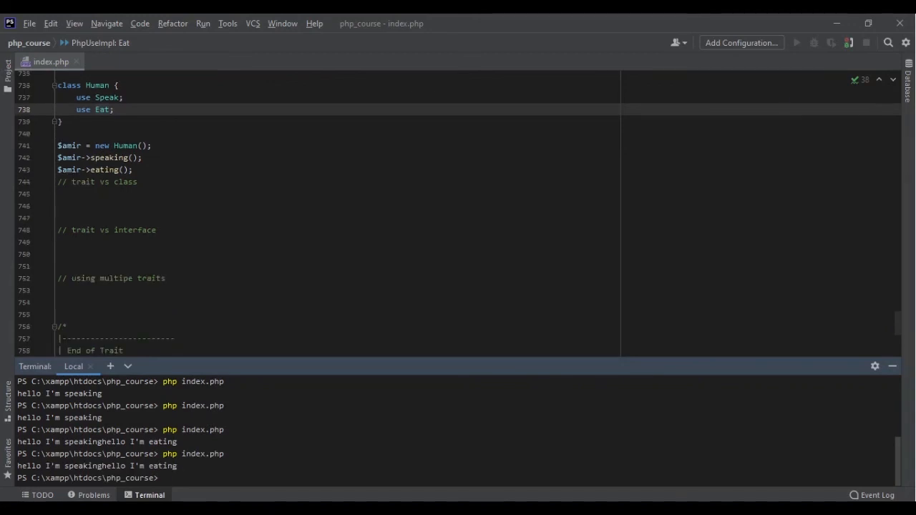